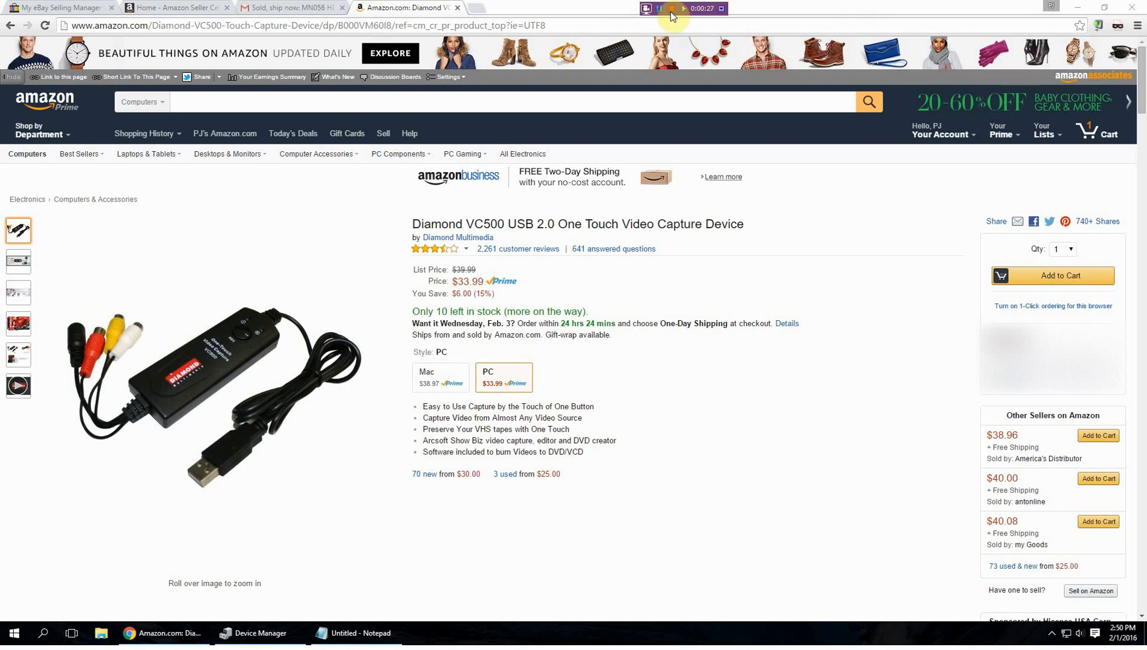
{"action": "mouse_move", "coordinate": [87, 345]}
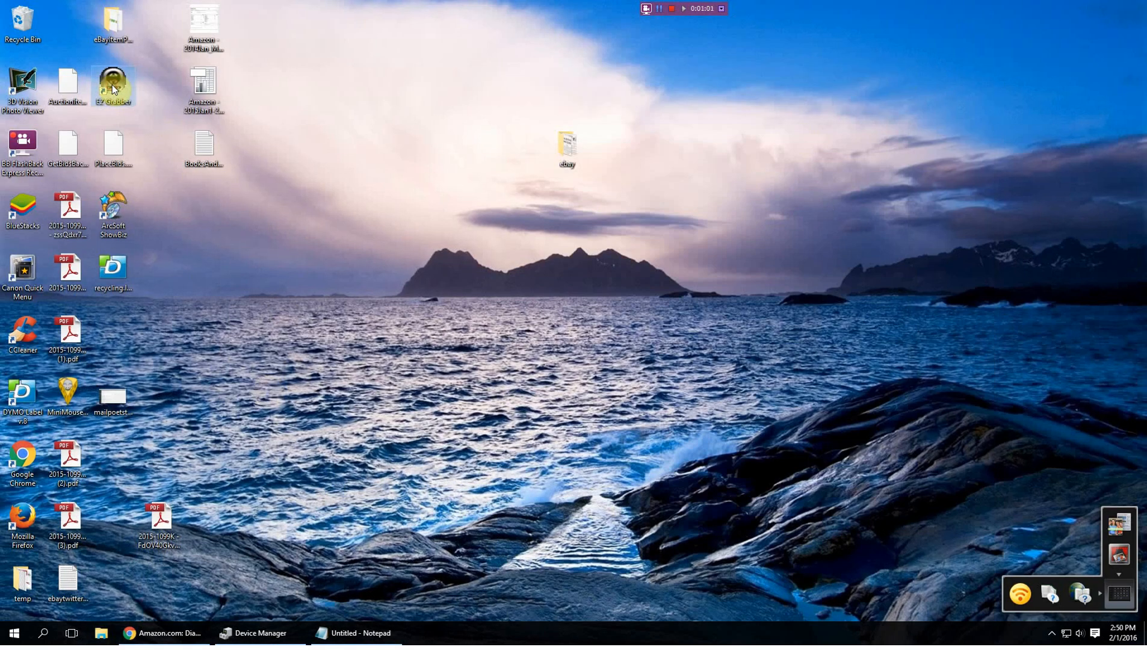
{"action": "mouse_move", "coordinate": [113, 87]}
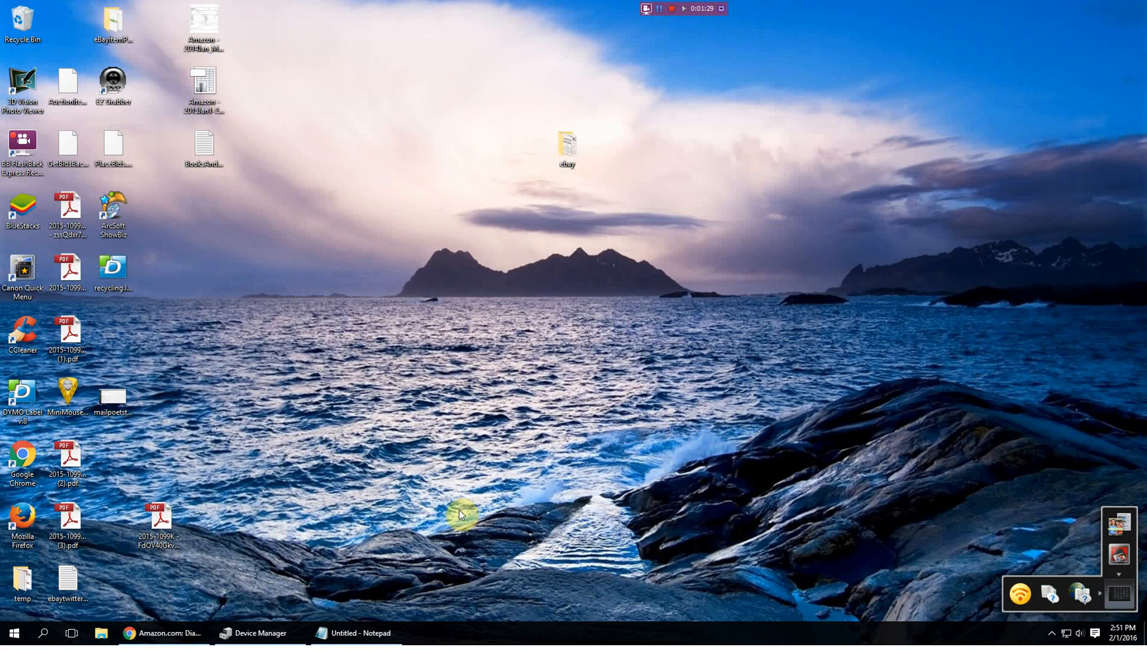
Search Windows for 'device manager' and launch Device Manager from the results.
{"action": "left_click", "coordinate": [46, 633]}
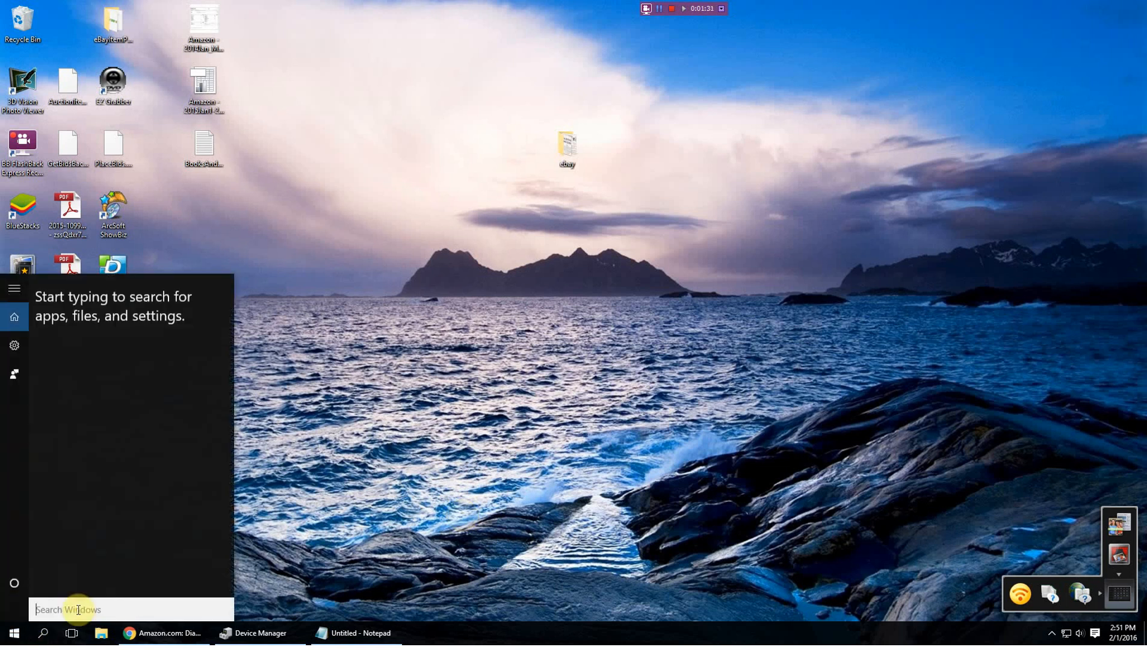
{"action": "type", "text": "device"}
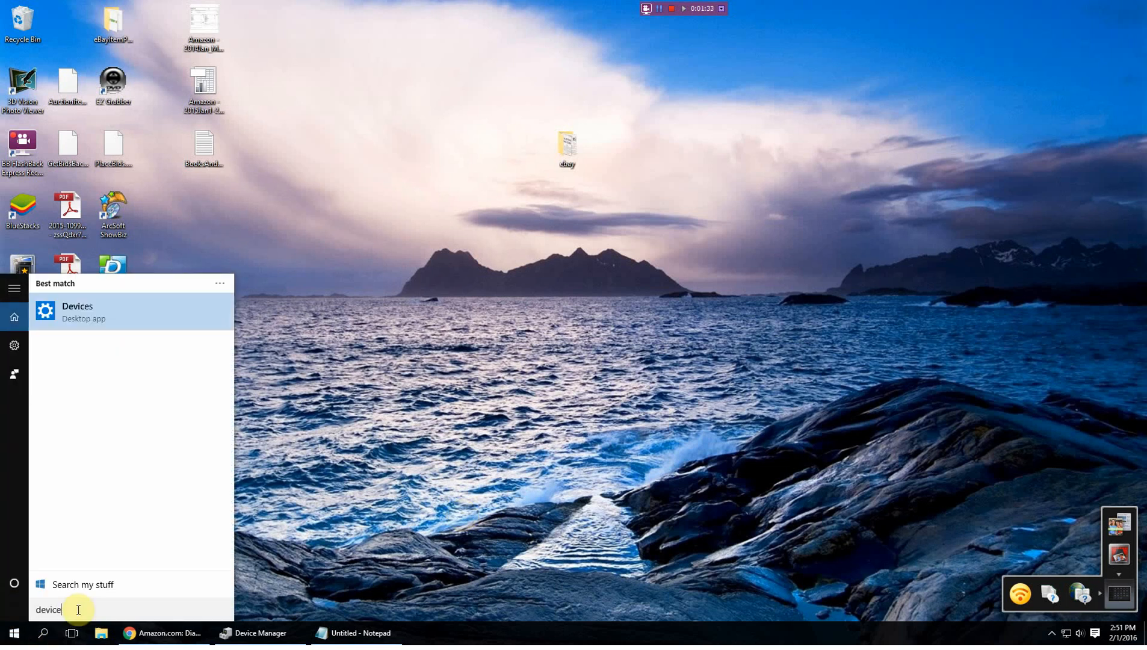
{"action": "type", "text": "manager"}
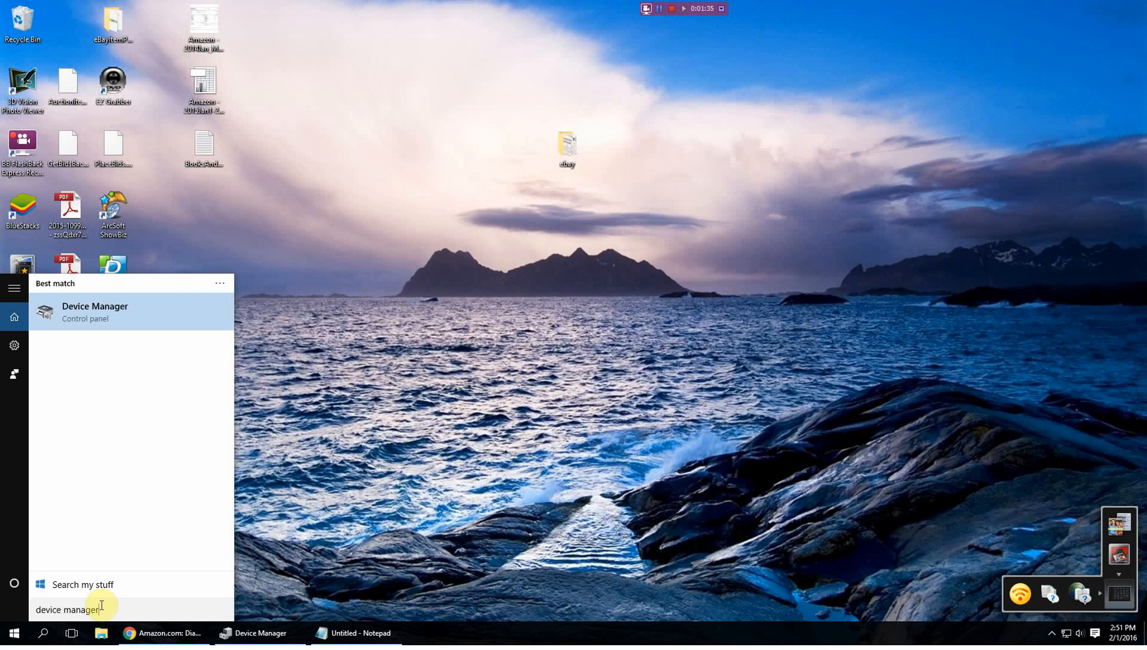
{"action": "left_click", "coordinate": [94, 312]}
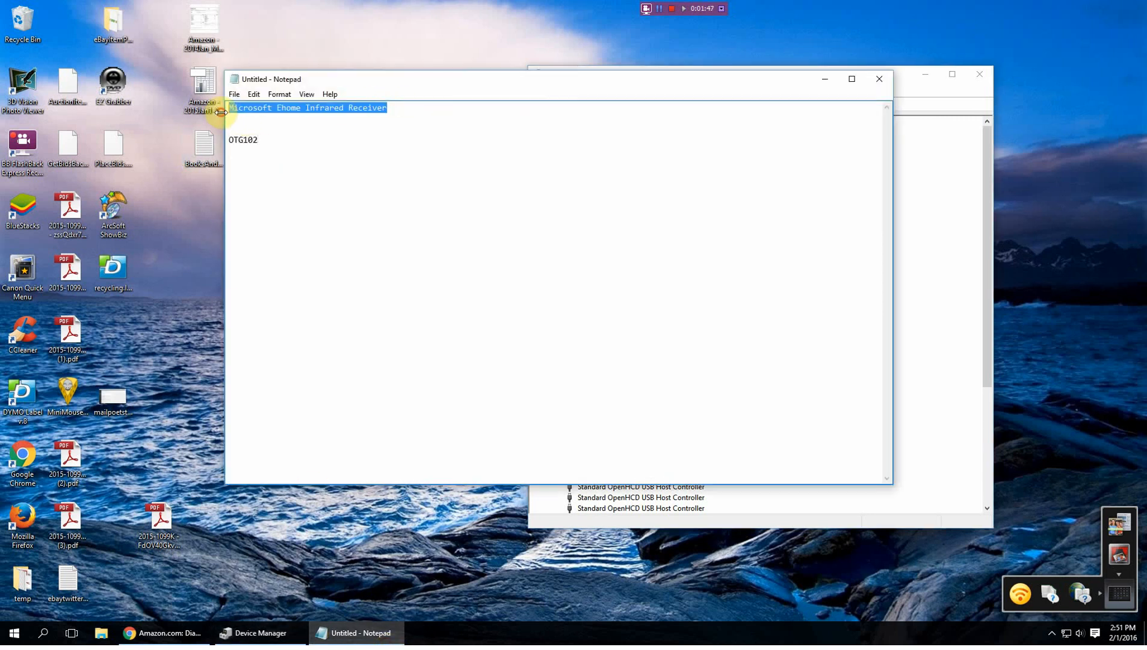
{"action": "mouse_move", "coordinate": [396, 194]}
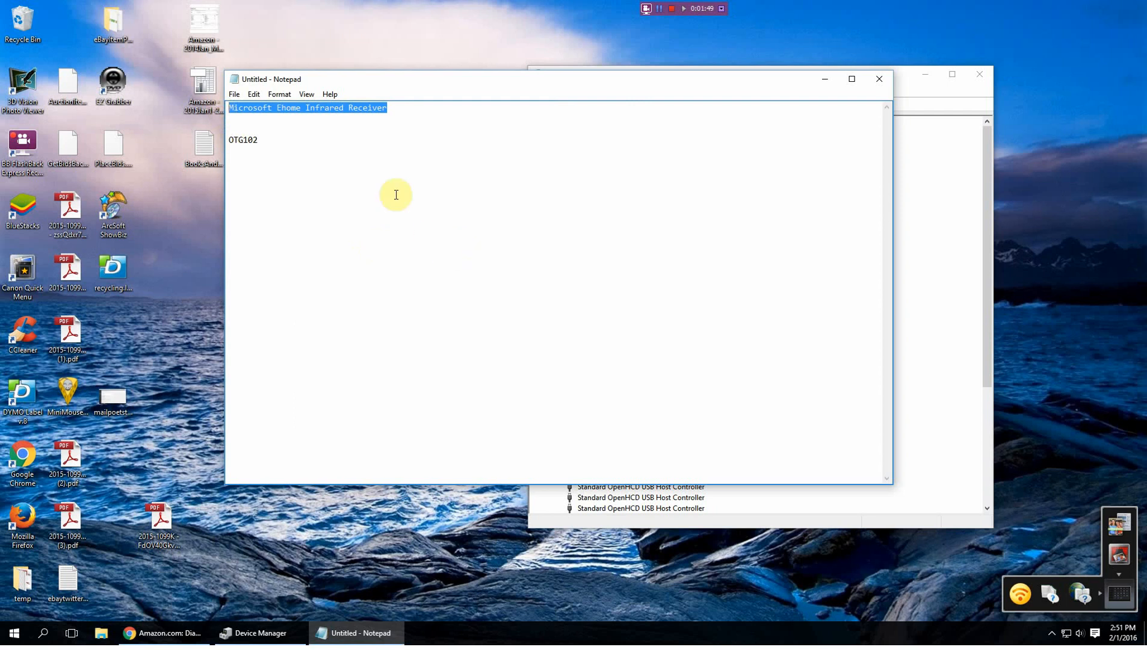
{"action": "mouse_move", "coordinate": [563, 174]}
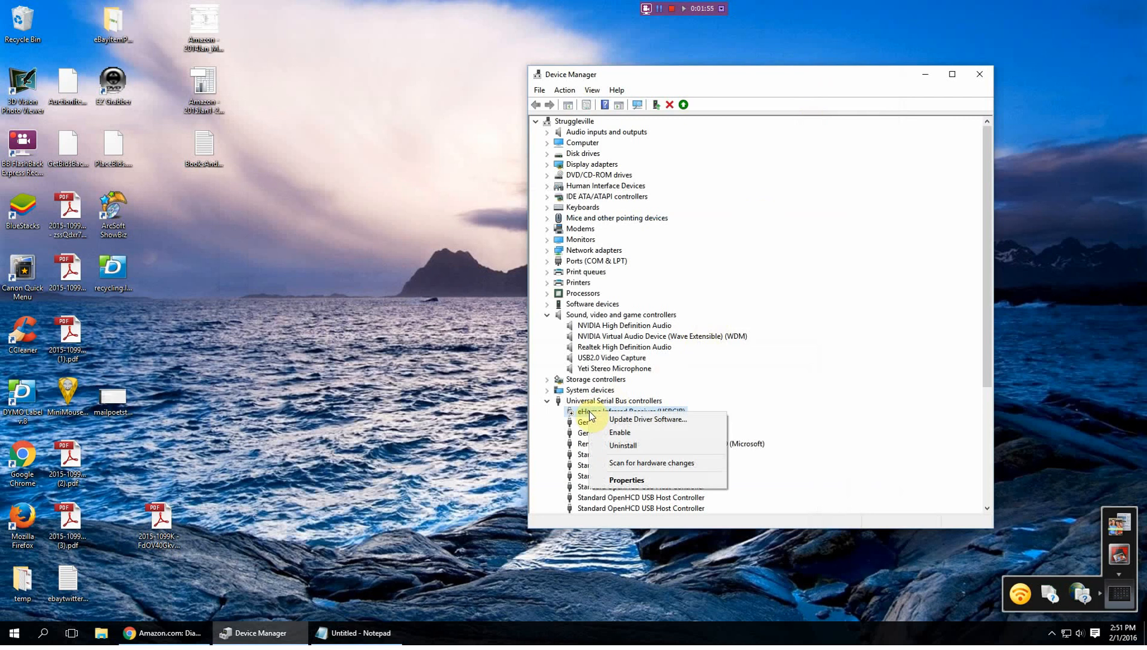
{"action": "mouse_move", "coordinate": [694, 436]}
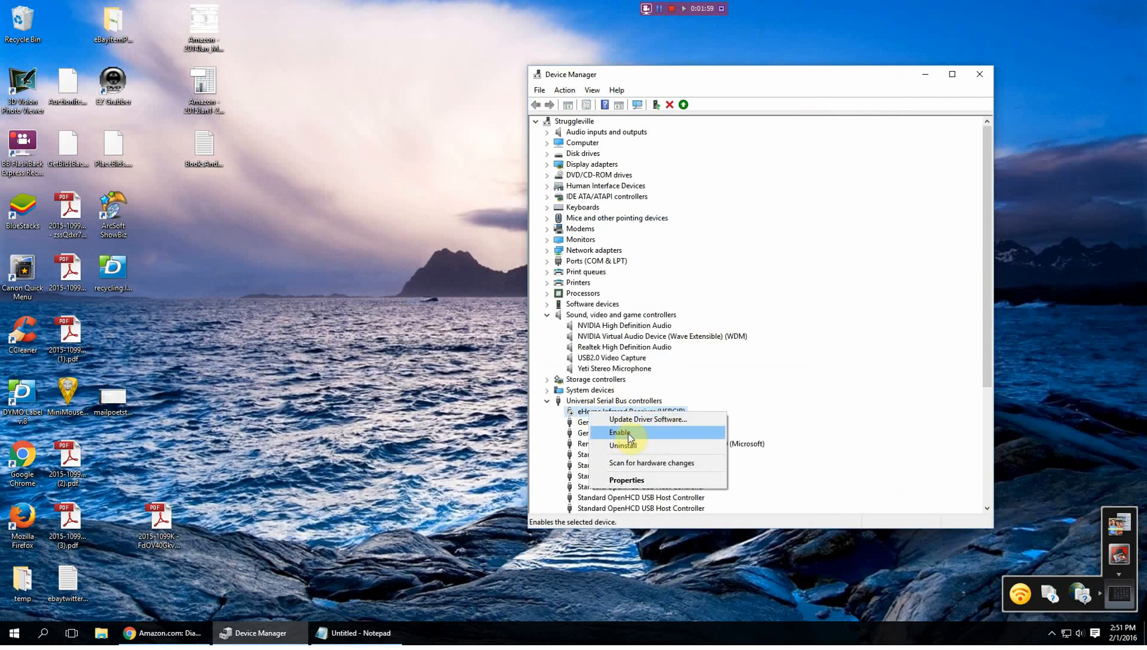
Dismiss the eHome Infrared Receiver's context menu, leaving the receiver disabled.
{"action": "left_click", "coordinate": [619, 433]}
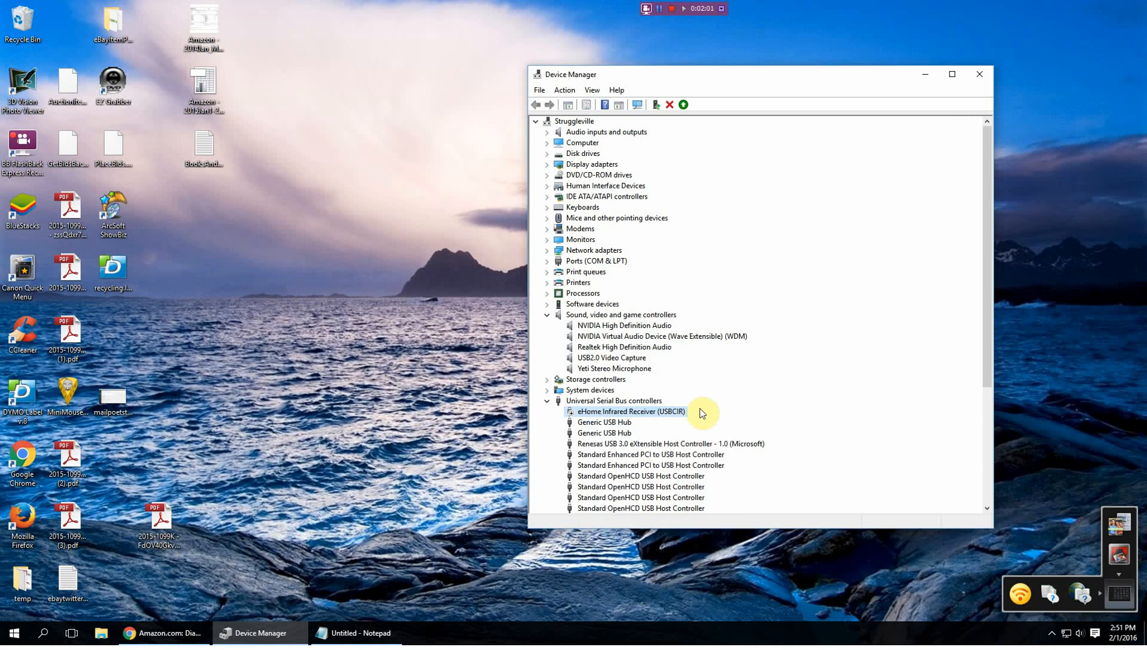
{"action": "mouse_move", "coordinate": [680, 413]}
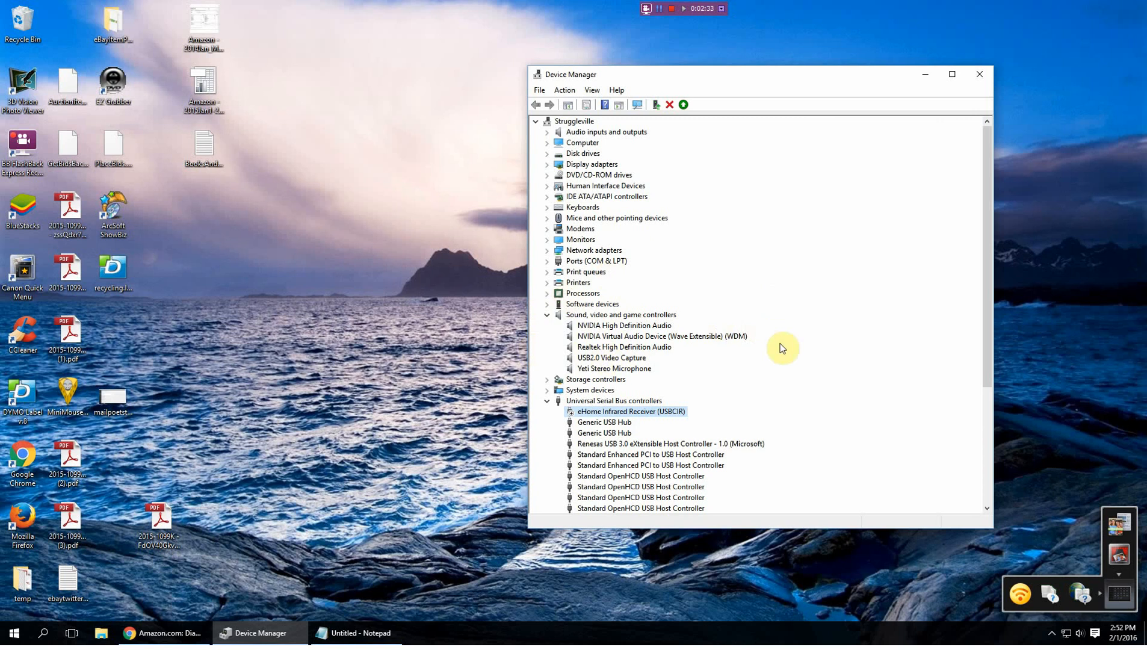
{"action": "mouse_move", "coordinate": [675, 363]}
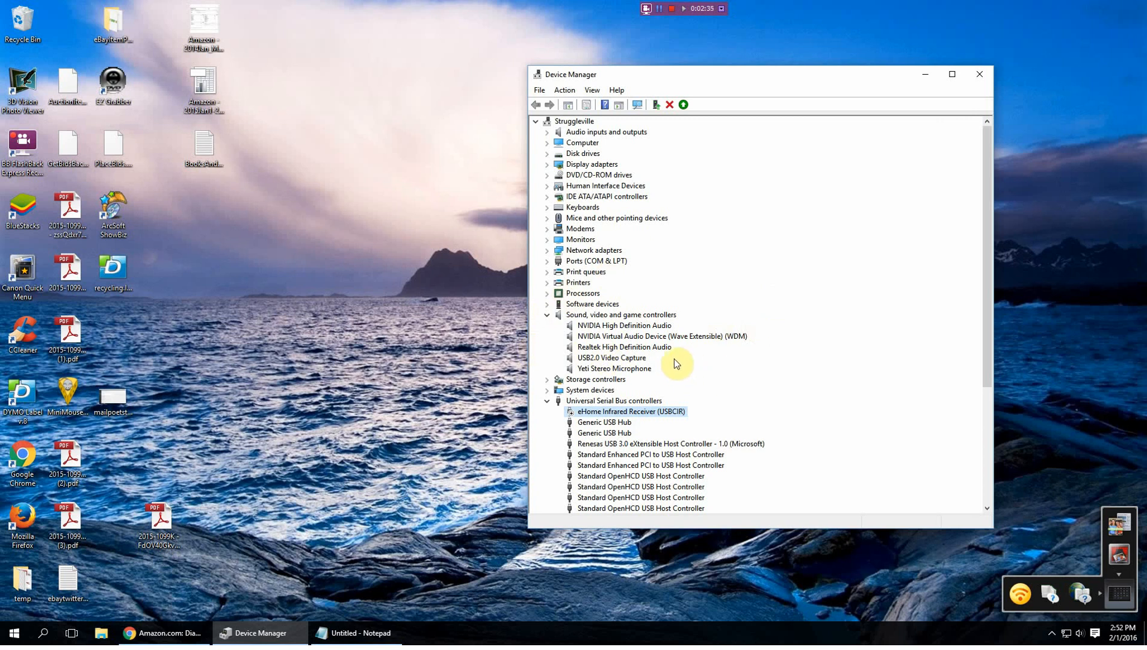
{"action": "mouse_move", "coordinate": [643, 468]}
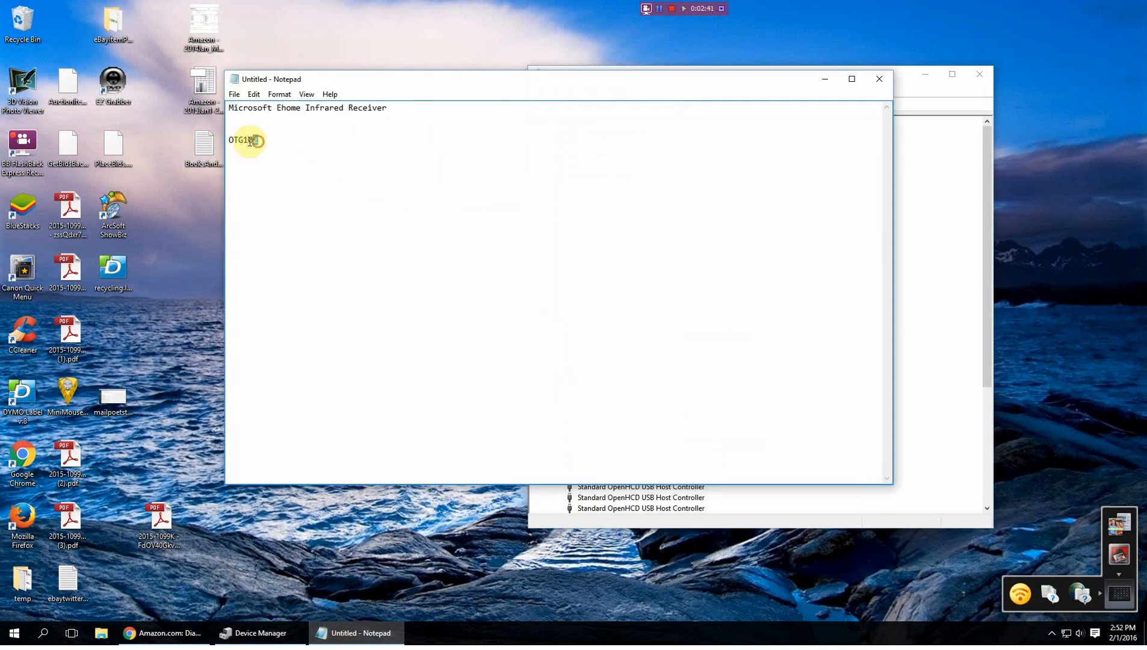
Select 'OTG102' in the Notepad note, then bring Device Manager back from the taskbar.
{"action": "double_click", "coordinate": [243, 140]}
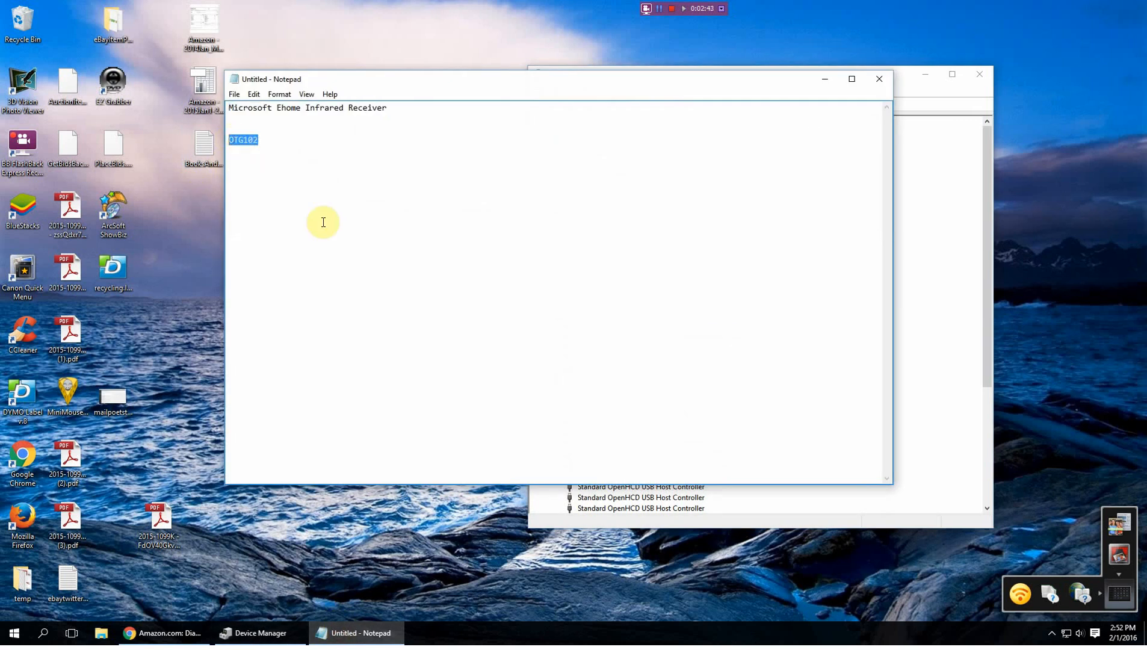
{"action": "mouse_move", "coordinate": [325, 226]}
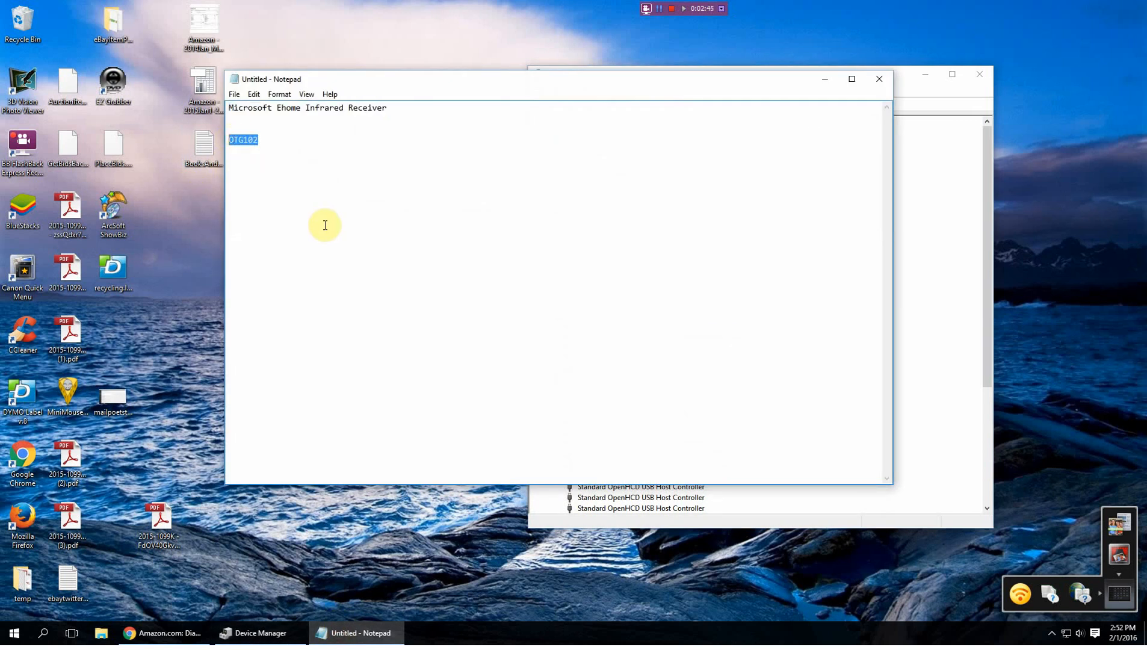
{"action": "left_click", "coordinate": [257, 632]}
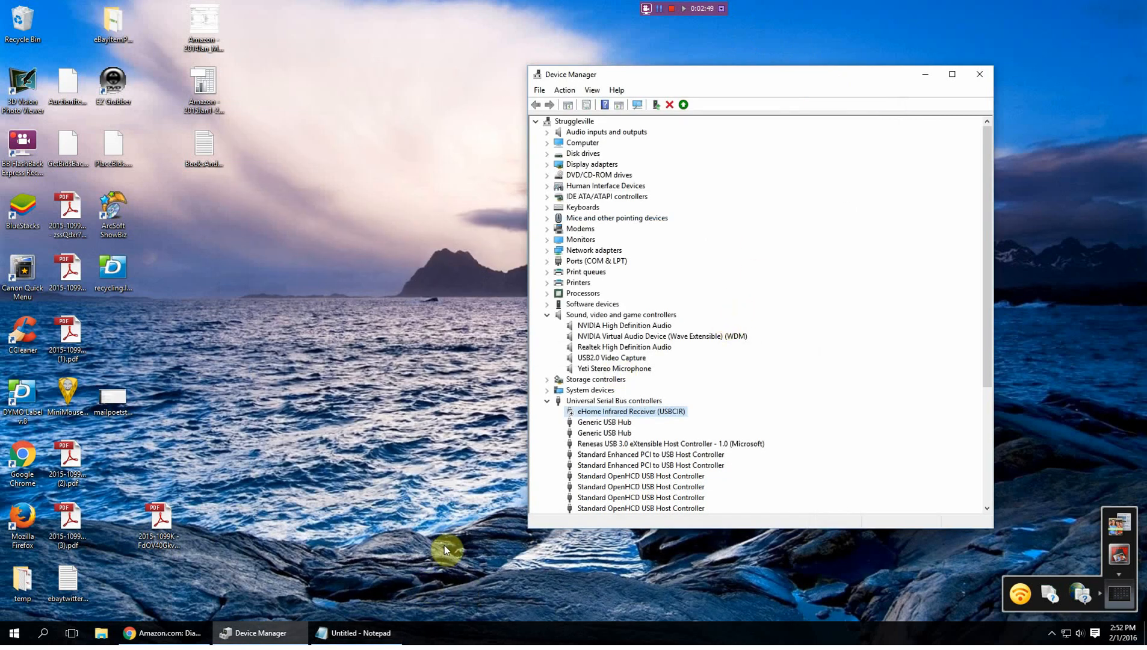
{"action": "mouse_move", "coordinate": [457, 535]}
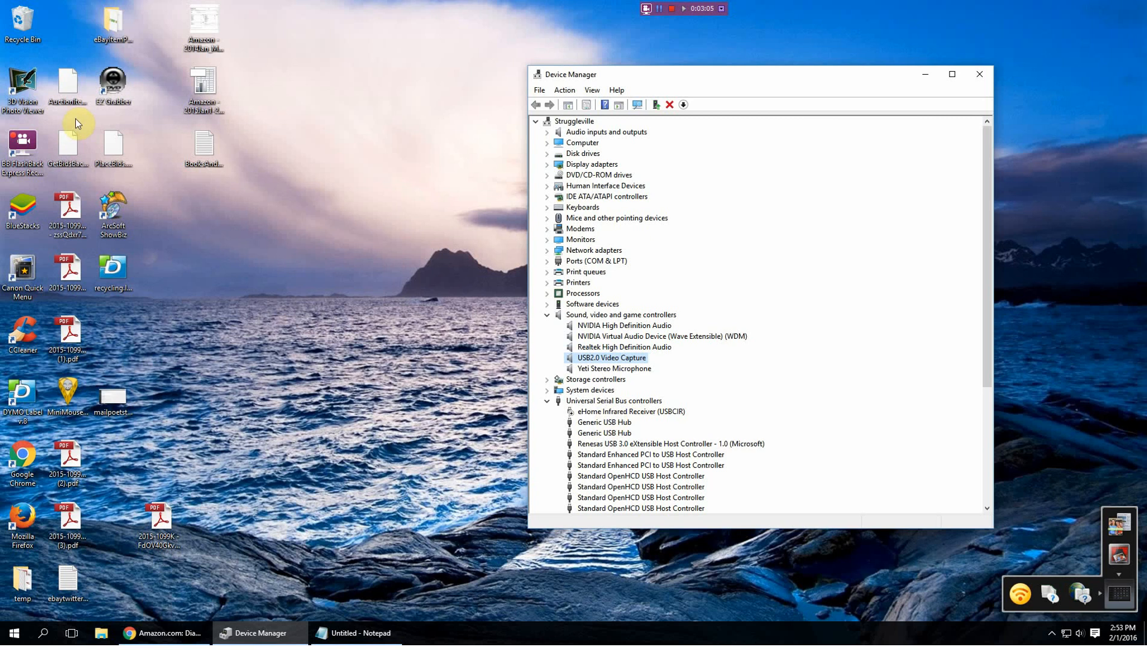
{"action": "mouse_move", "coordinate": [111, 90]}
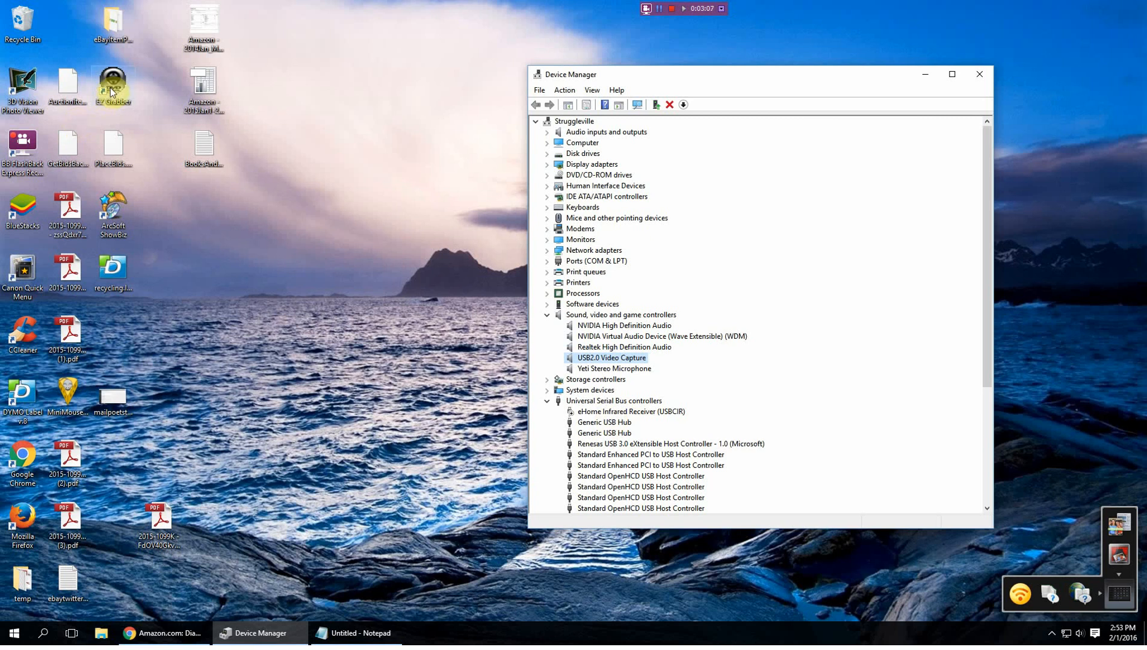